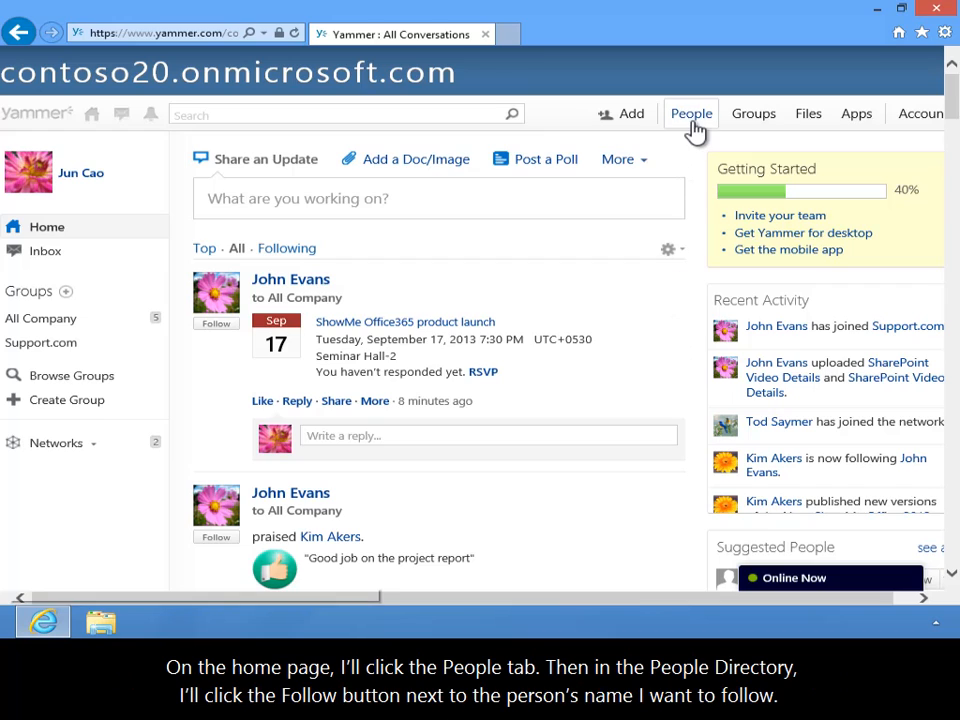
pyautogui.click(691, 113)
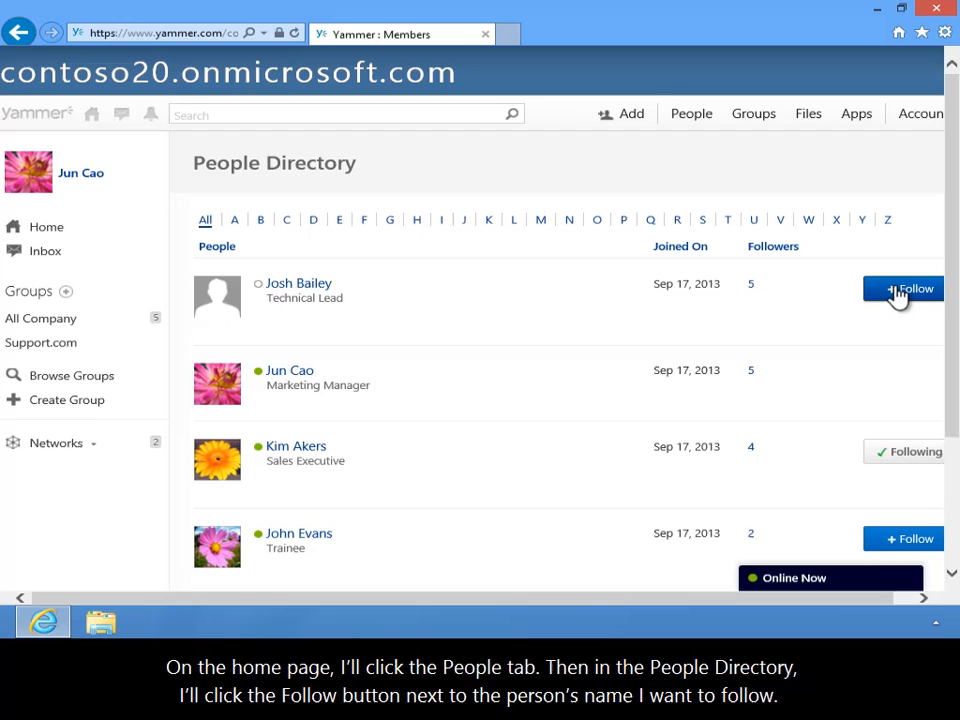
pyautogui.click(903, 289)
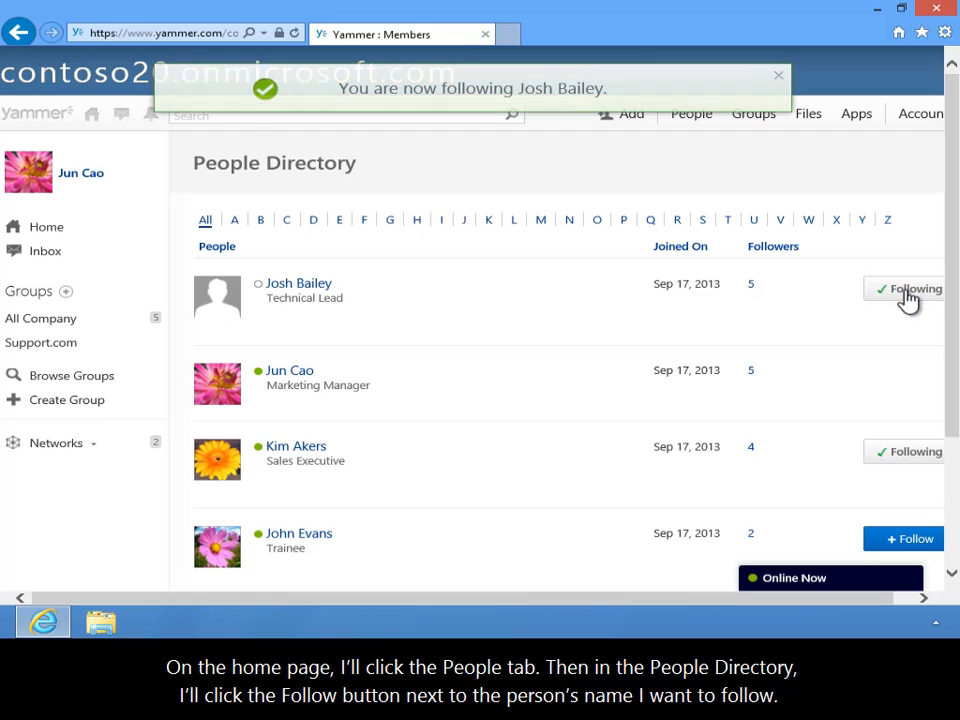
pyautogui.moveTo(555, 115)
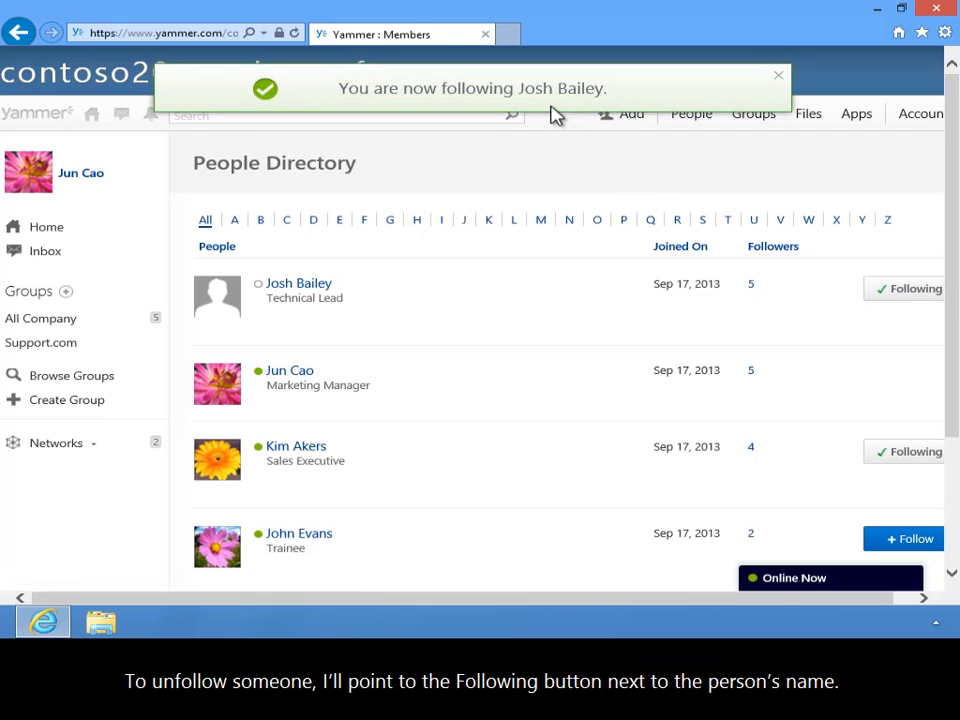
pyautogui.moveTo(830, 289)
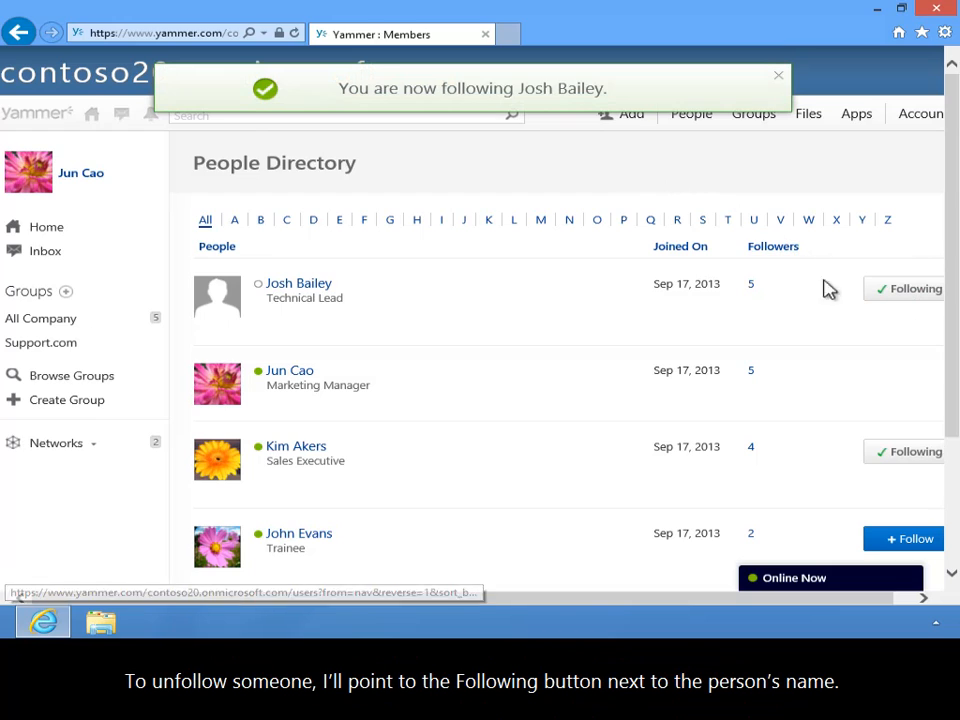
pyautogui.moveTo(910, 451)
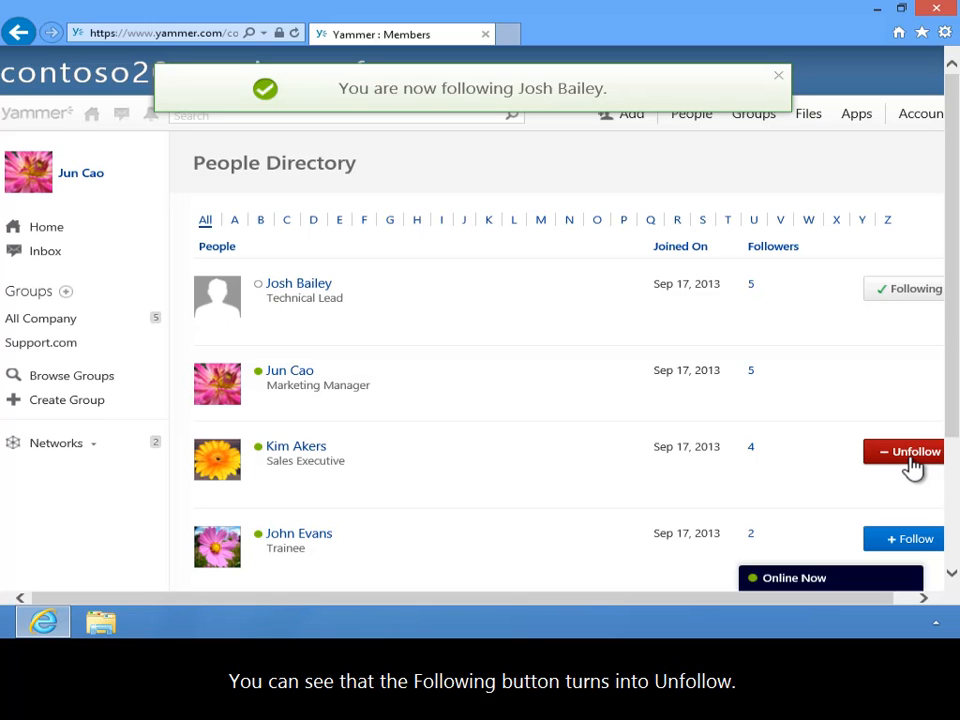
# - Unfollow Kim Akers in the People Directory, leaving Josh Bailey followed
pyautogui.click(911, 451)
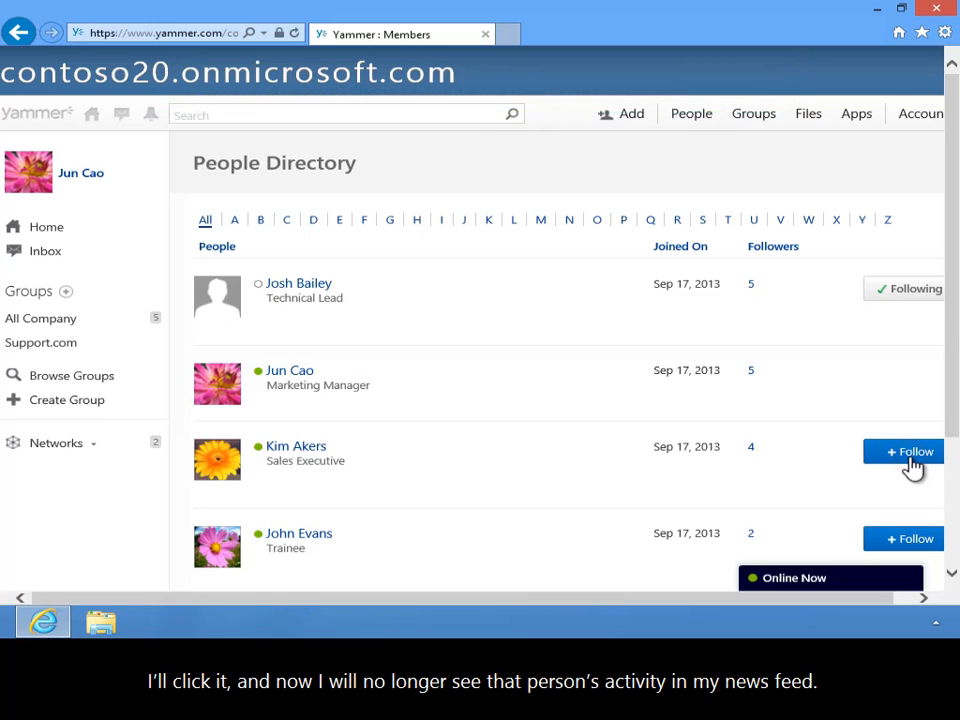